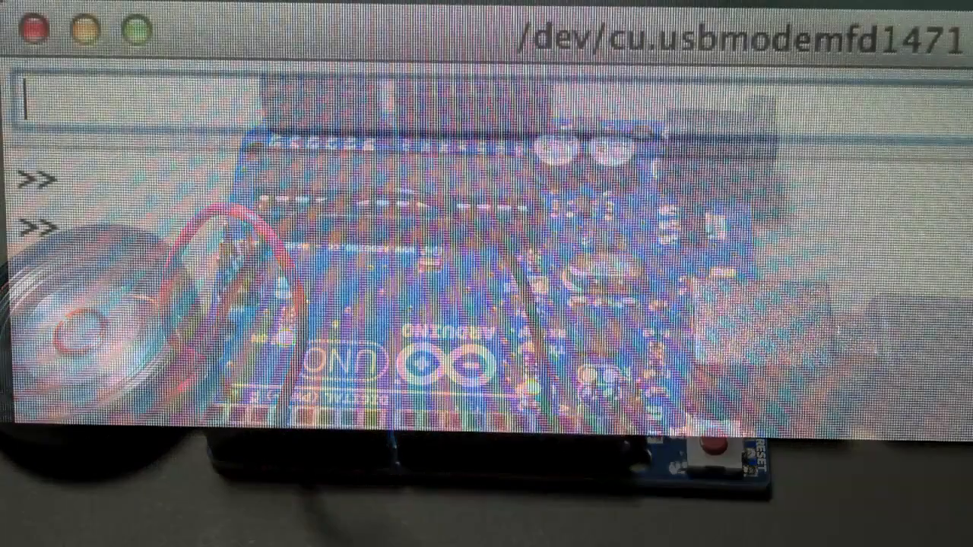
pyautogui.write('hello')
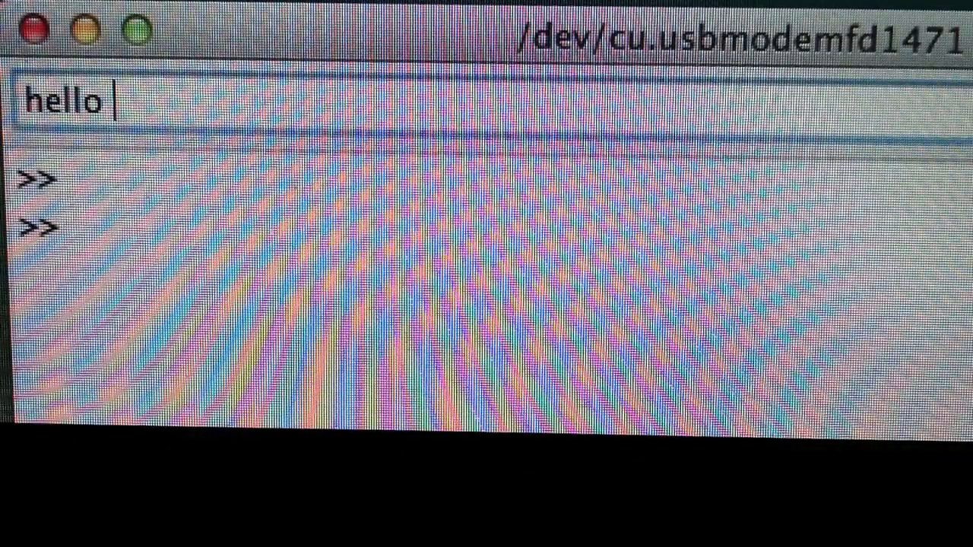
pyautogui.write('world')
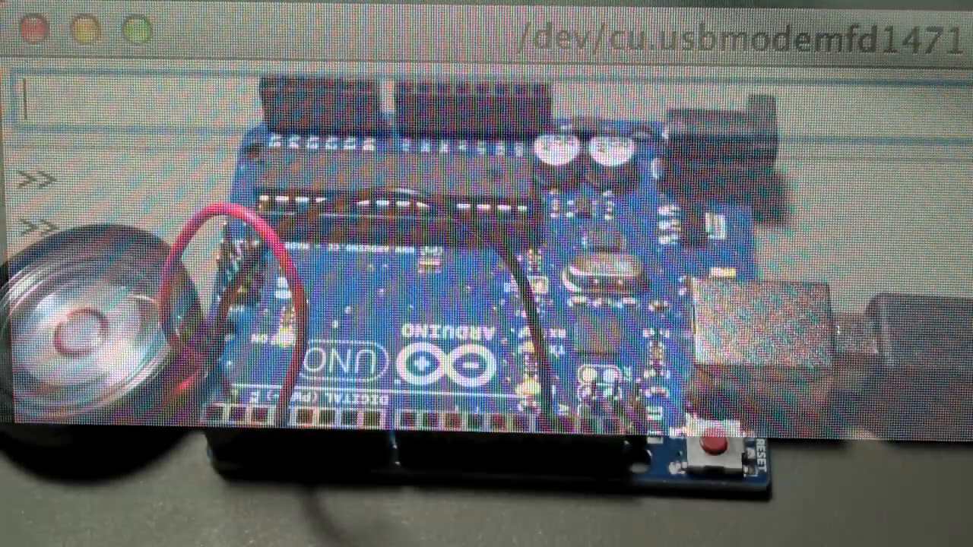
pyautogui.write('now is the time for all good men to come to the')
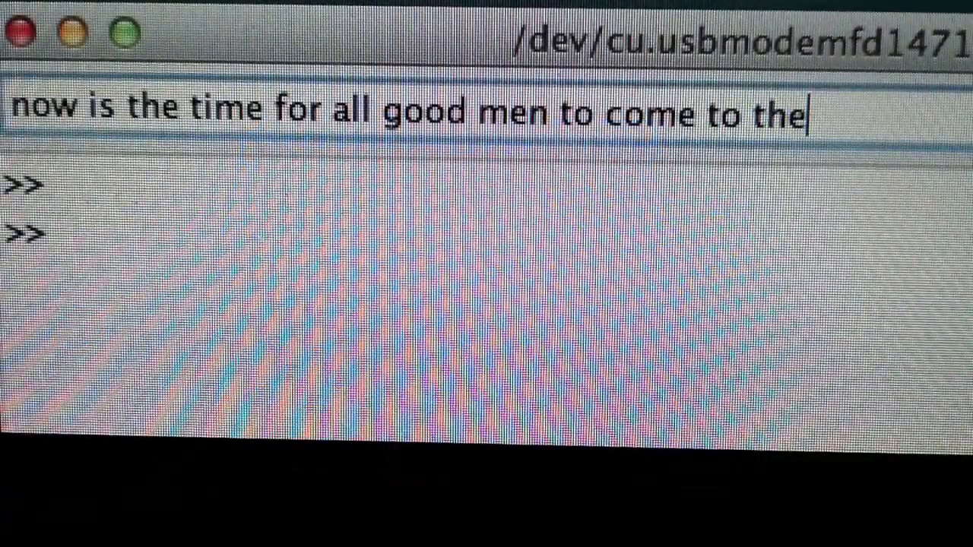
pyautogui.write('aid of the')
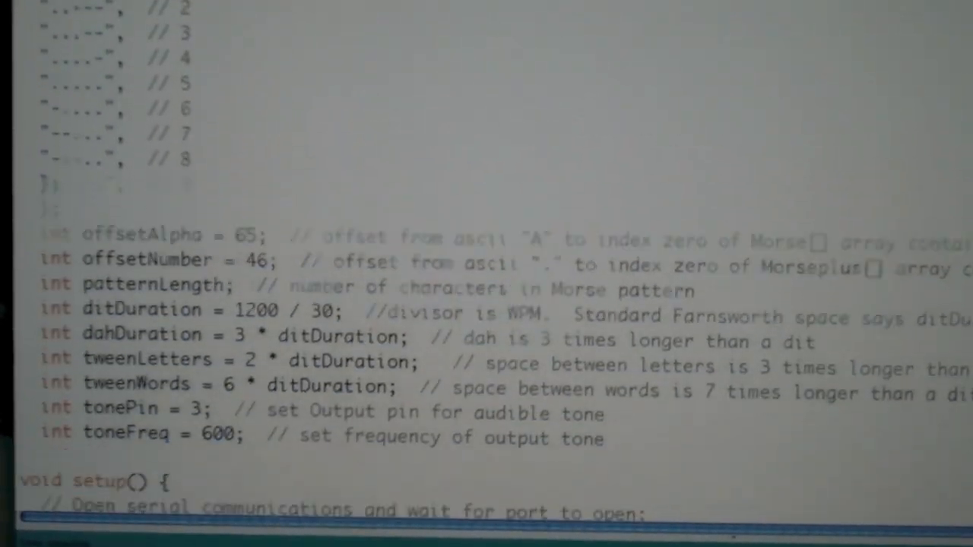
pyautogui.scroll(3)
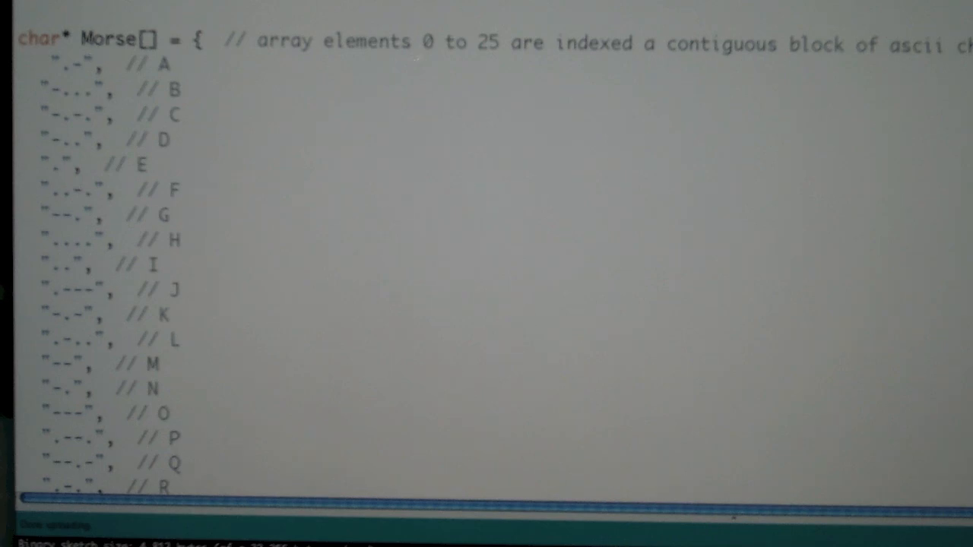
pyautogui.scroll(-3)
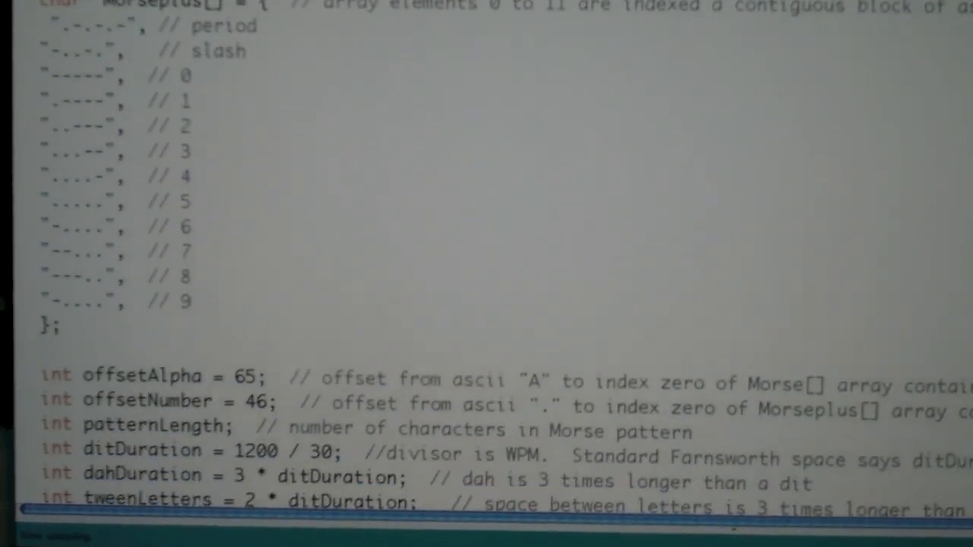
pyautogui.scroll(-3)
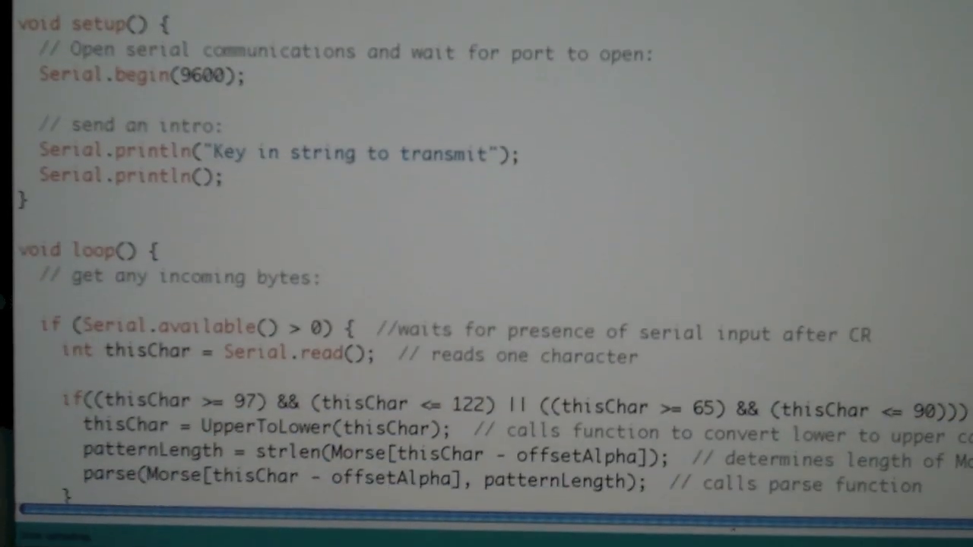
pyautogui.scroll(-3)
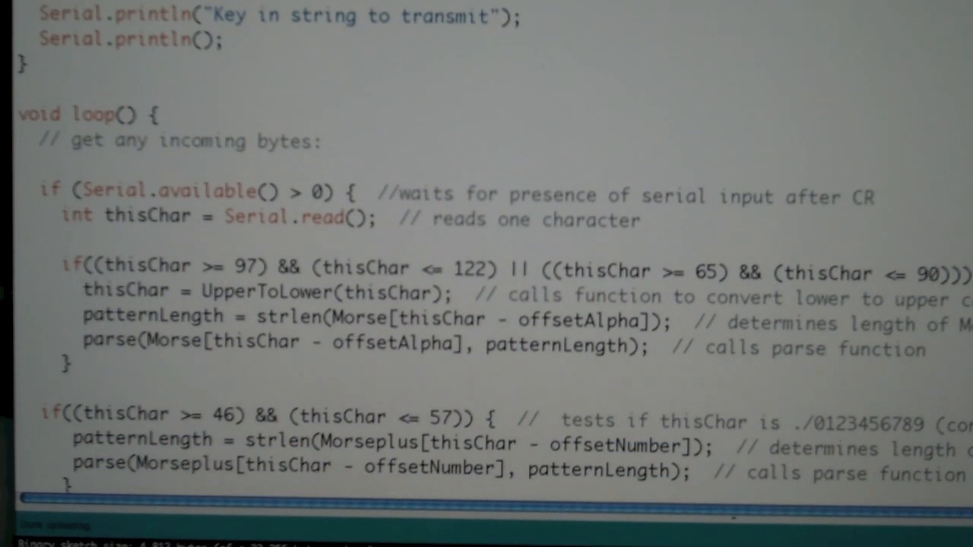
pyautogui.scroll(-3)
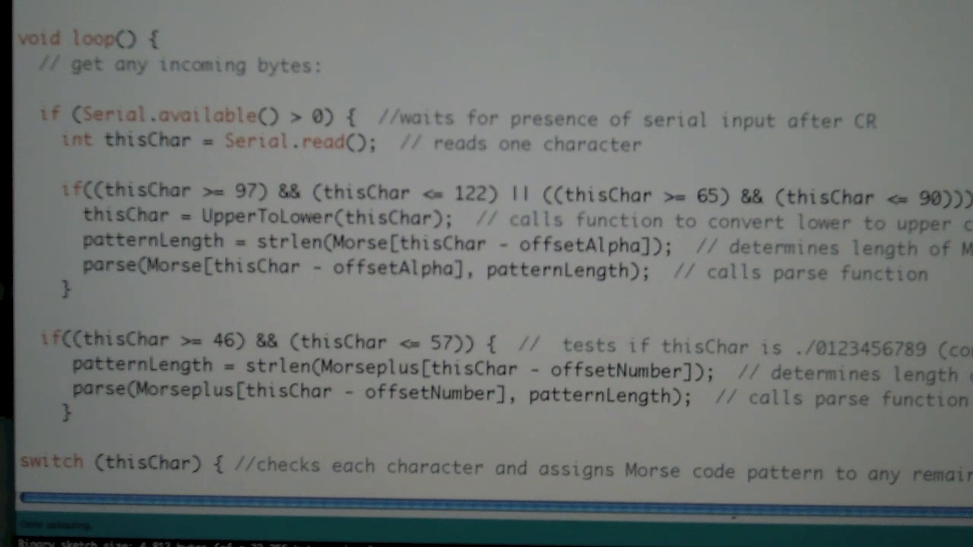
pyautogui.scroll(-3)
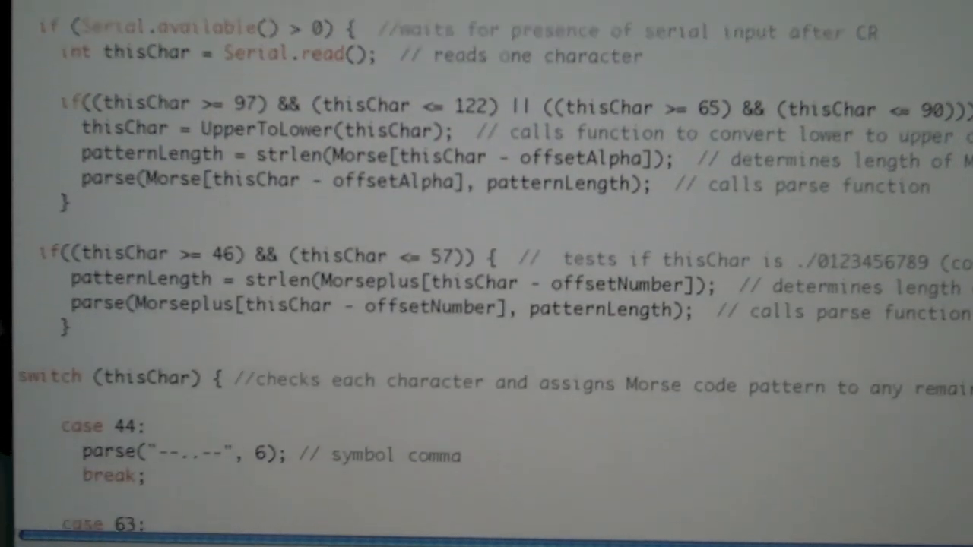
pyautogui.scroll(-3)
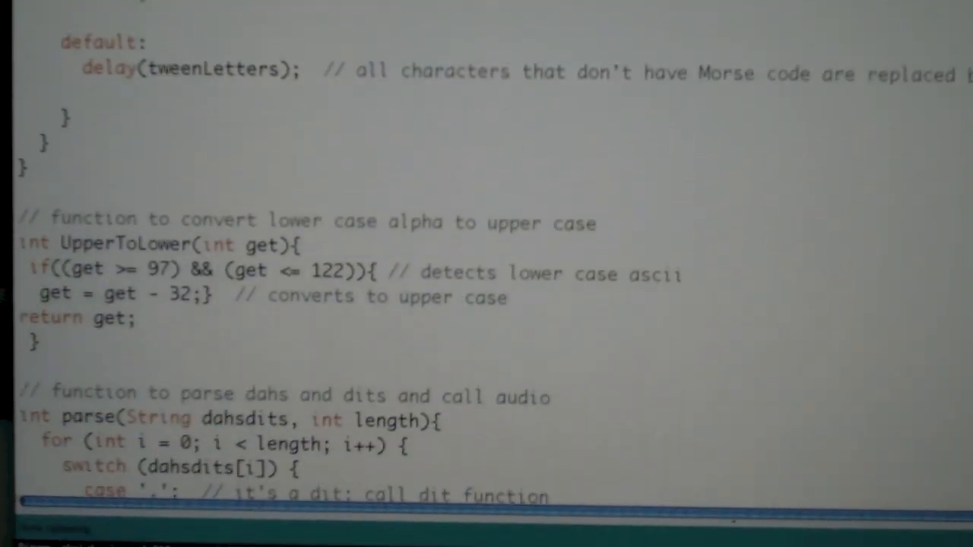
pyautogui.scroll(-3)
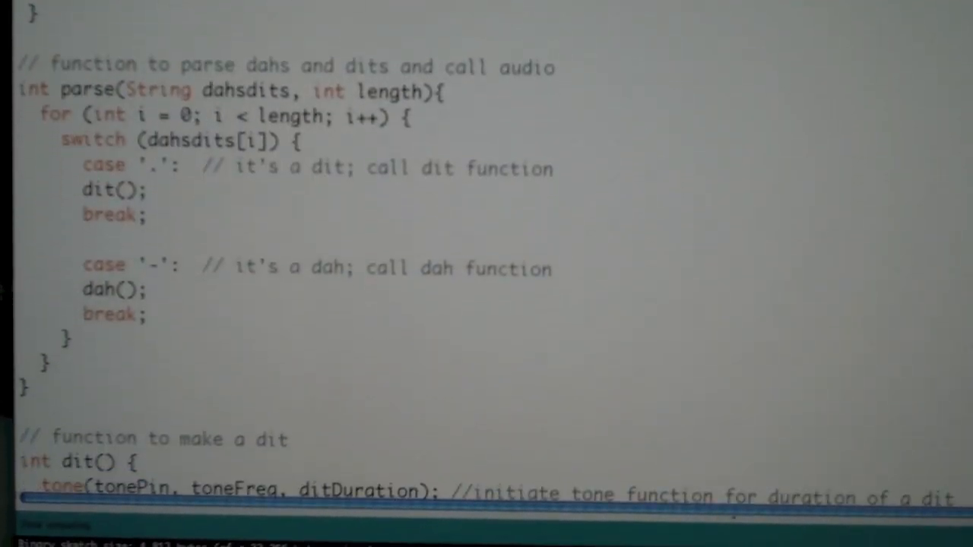
pyautogui.scroll(-3)
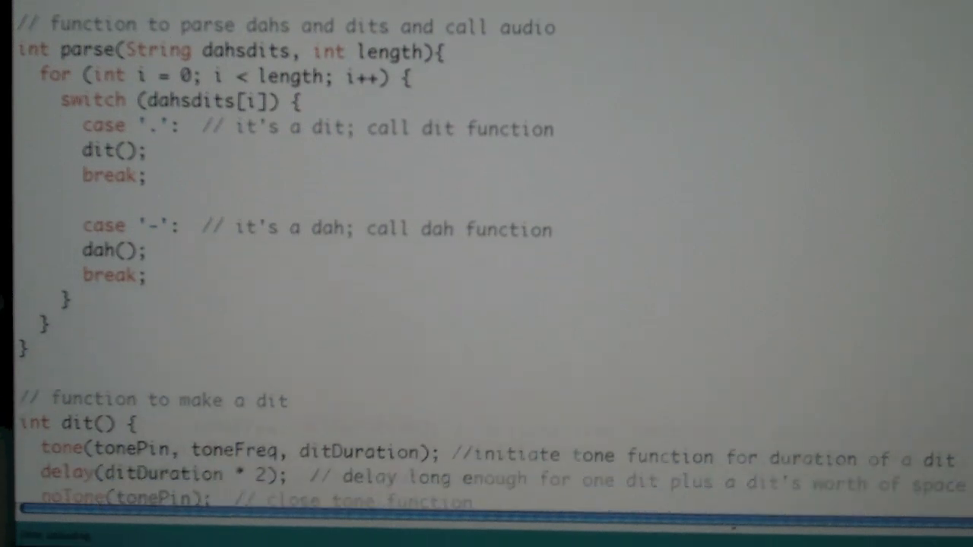